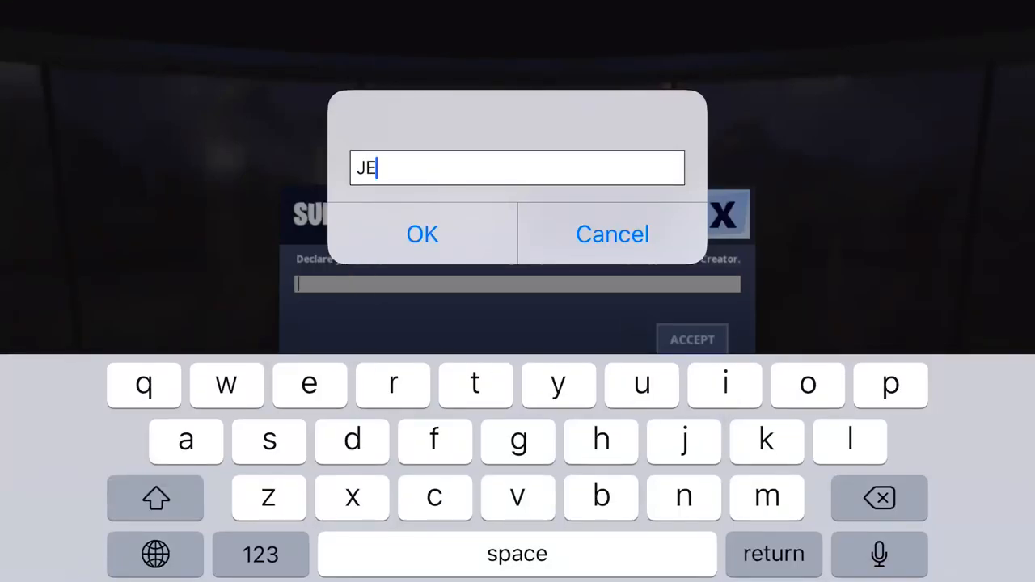
Finish typing the creator code on the iOS keyboard and confirm with OK
{"action": "left_click", "coordinate": [850, 441]}
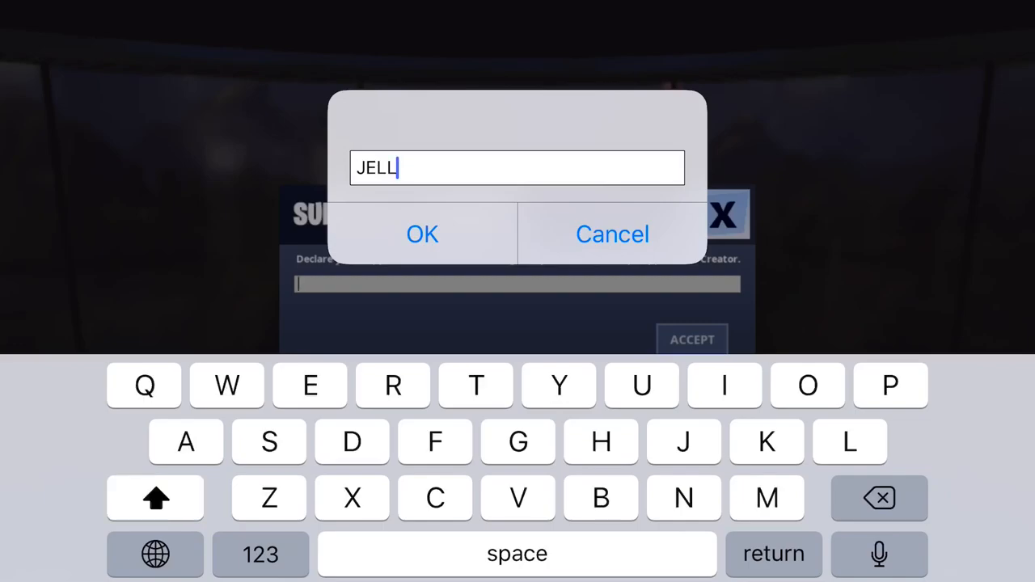
{"action": "left_click", "coordinate": [611, 233]}
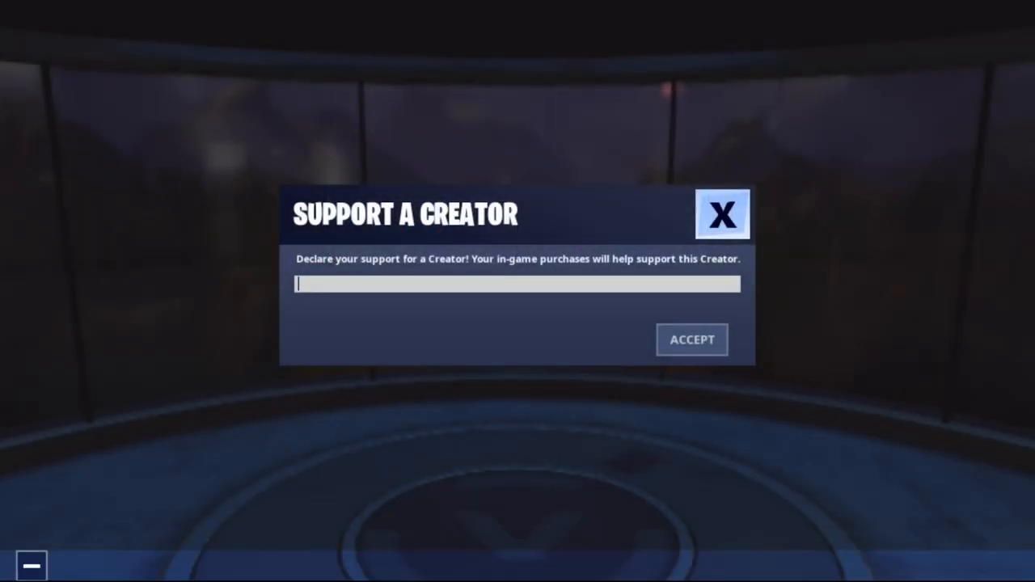